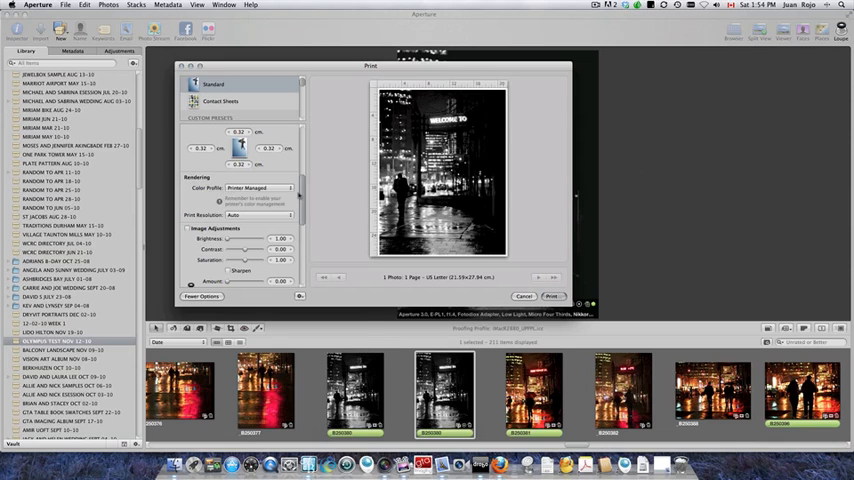
Proceed from the print layout to the macOS print sheet for the EPSON Stylus Photo R2880
left_click(262, 188)
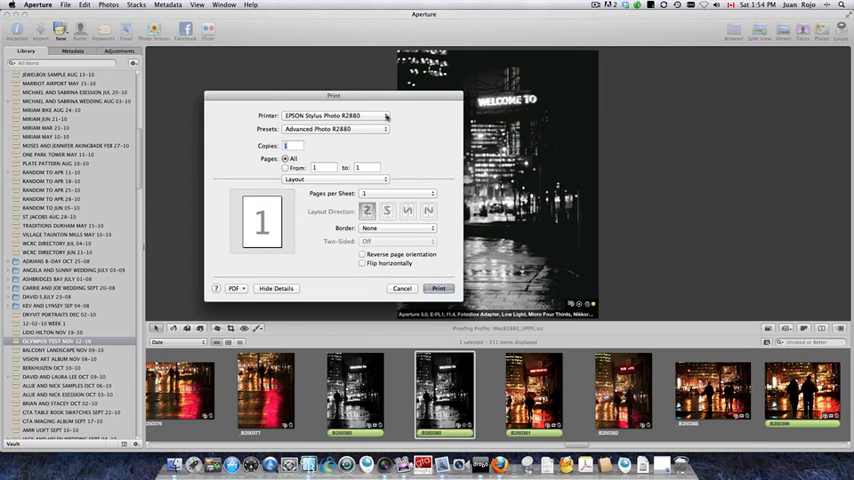
Switch the printer to the QuadR2880 QuadTone RIP driver, exposing its ink settings
left_click(336, 116)
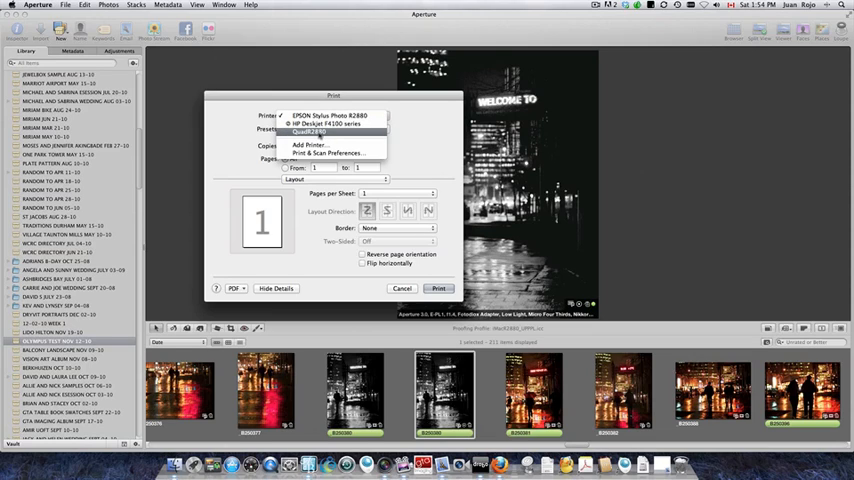
left_click(308, 132)
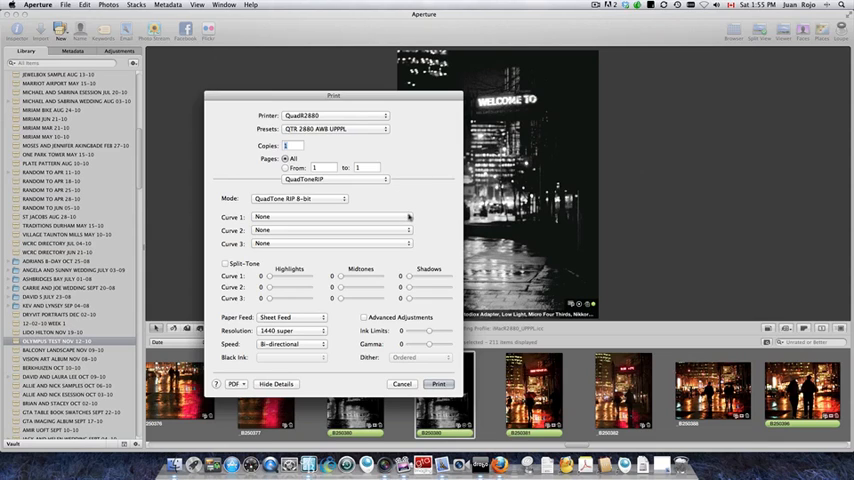
mouse_move(424, 210)
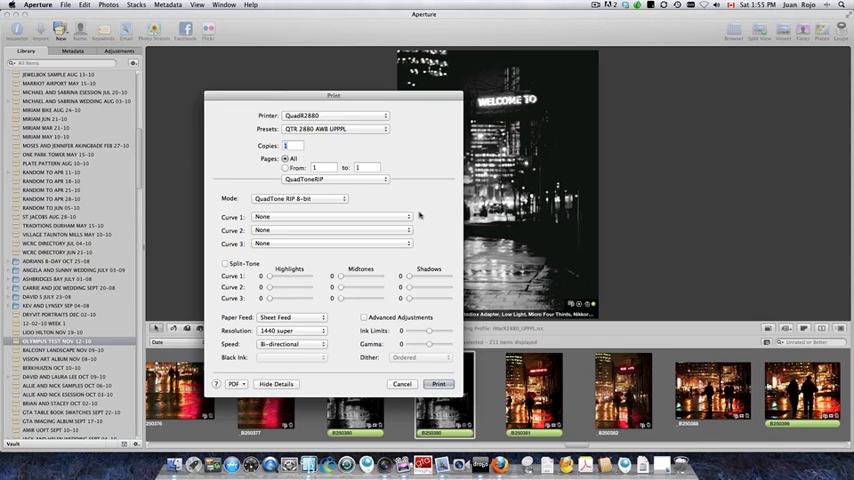
left_click(330, 216)
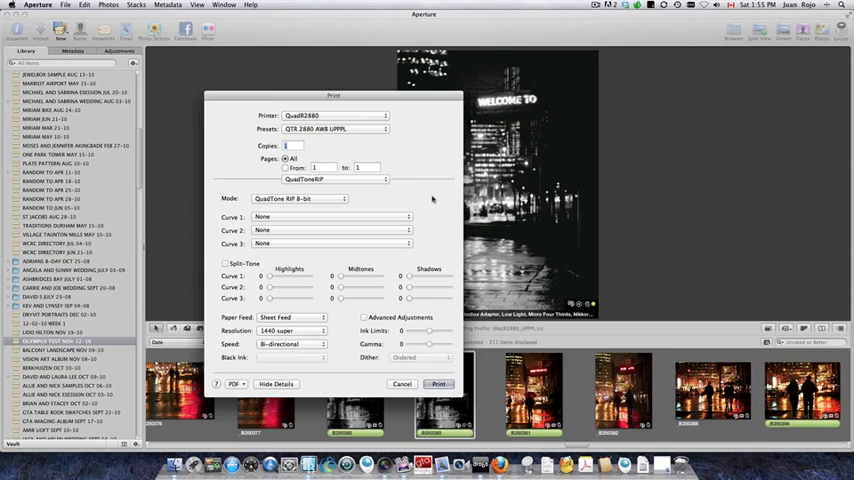
mouse_move(428, 208)
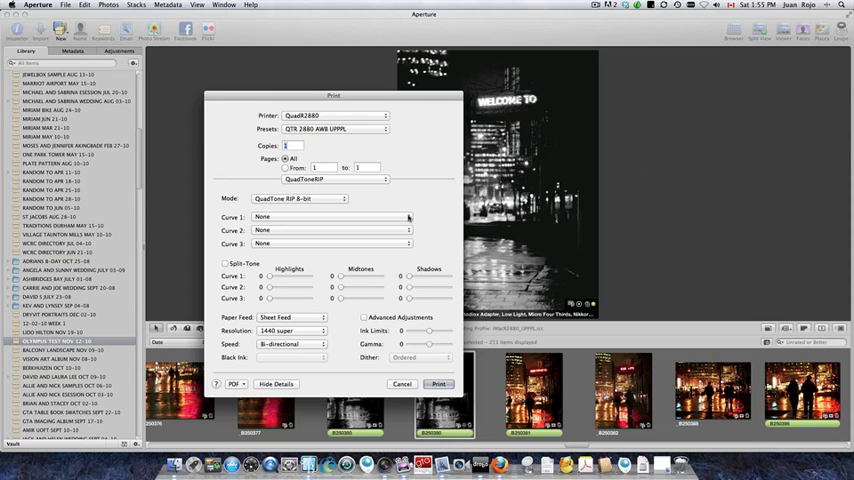
Give the QuadTone RIP a custom Curve 1, 2880 dpi resolution and uni-directional speed
left_click(330, 216)
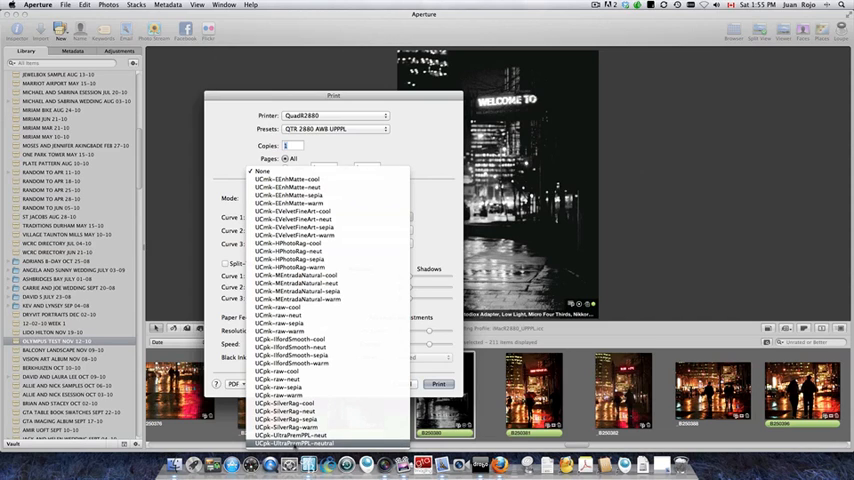
left_click(310, 452)
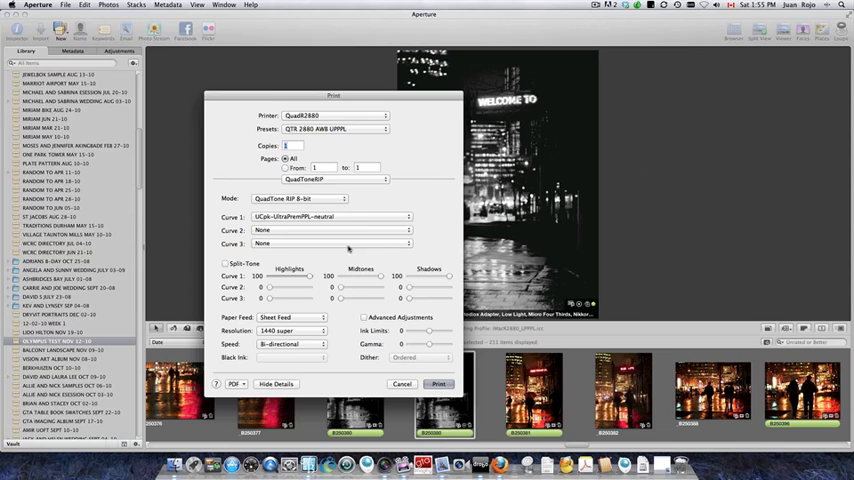
left_click(290, 332)
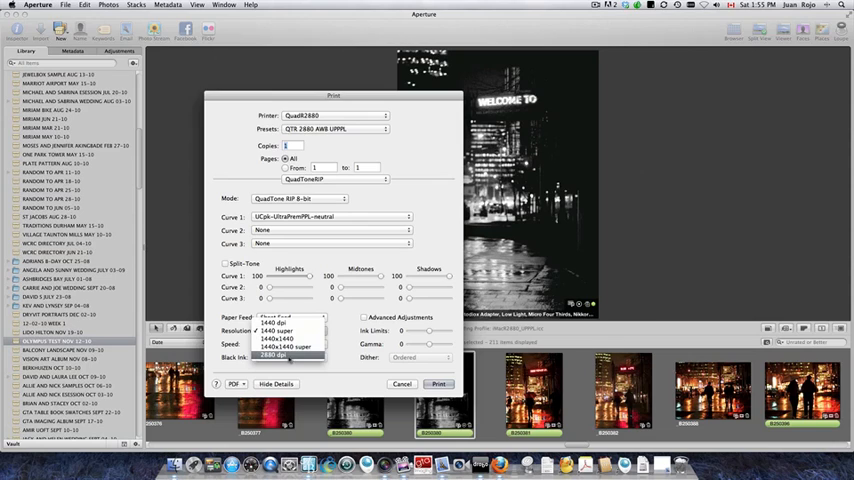
left_click(278, 356)
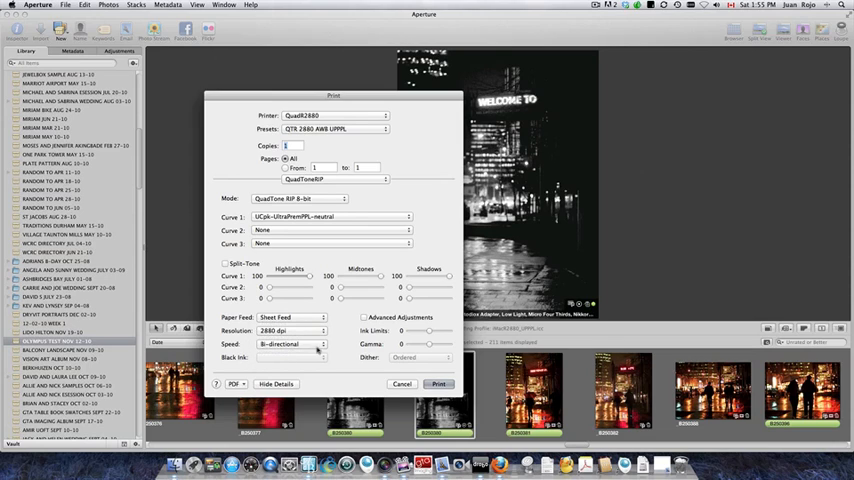
left_click(288, 344)
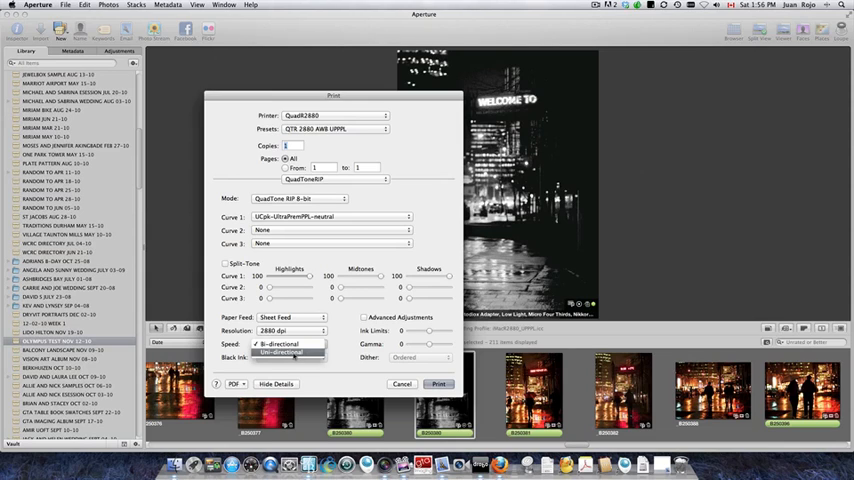
left_click(290, 352)
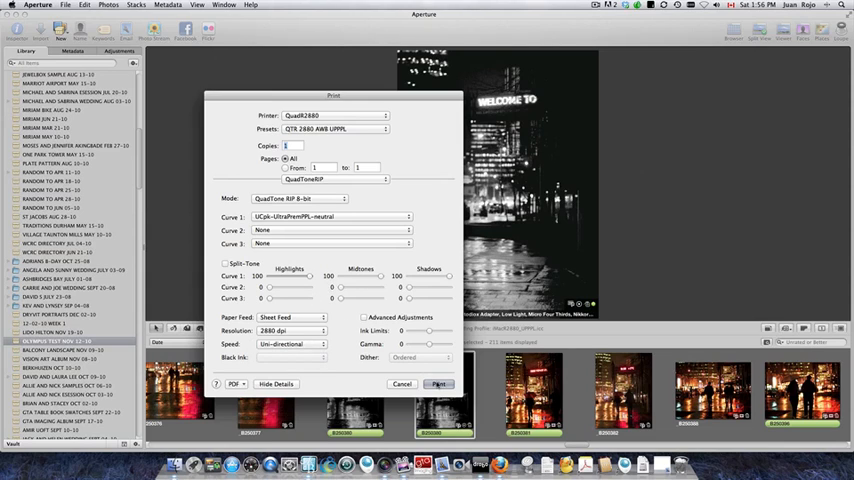